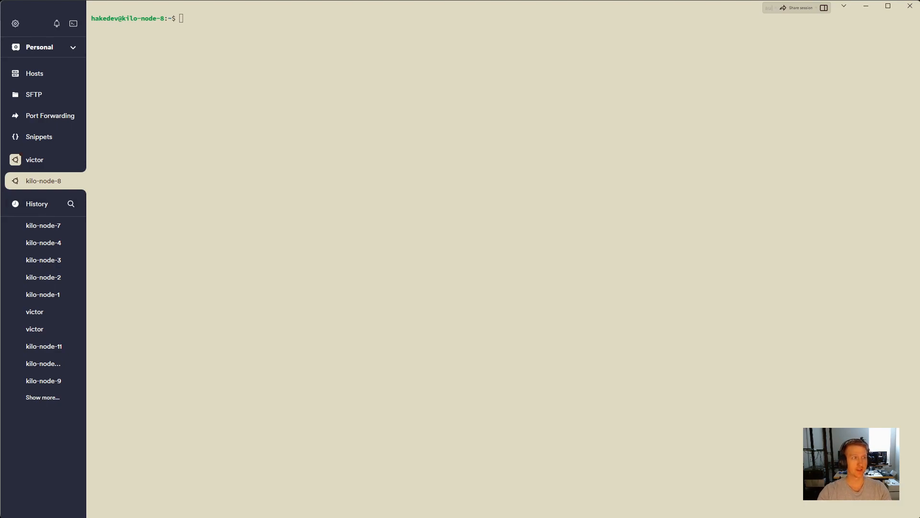
Change into the go-spacemesh/ directory on kilo-node-8 and clear the screen
{"action": "type", "text": "c"}
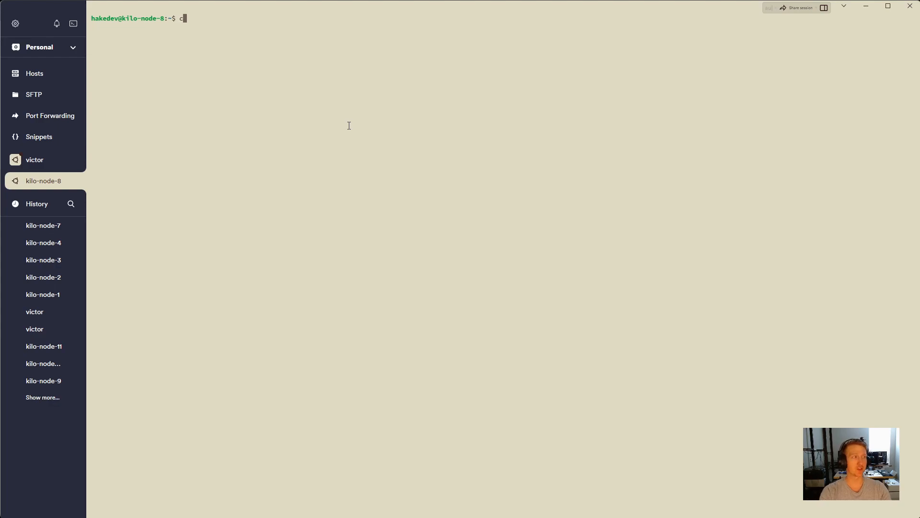
{"action": "type", "text": "d go-spacemesh/"}
{"action": "type", "text": "ls"}
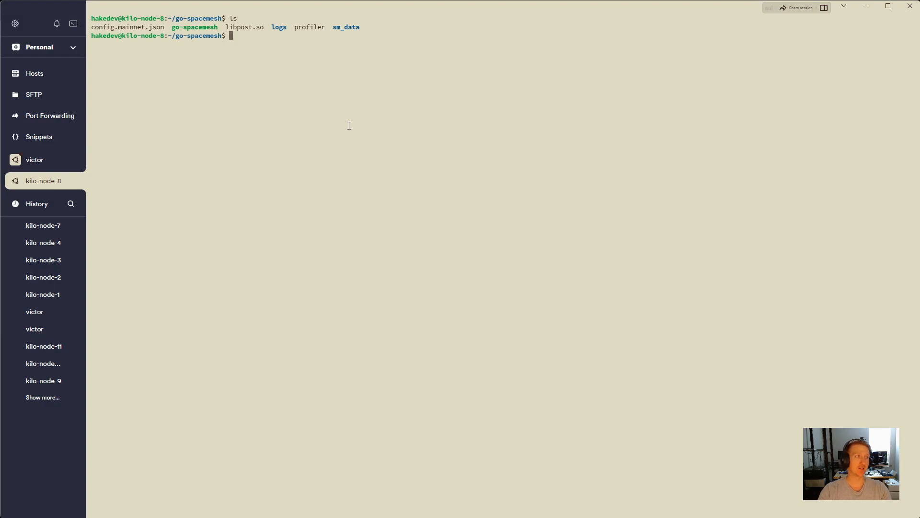
{"action": "double_click", "coordinate": [309, 27]}
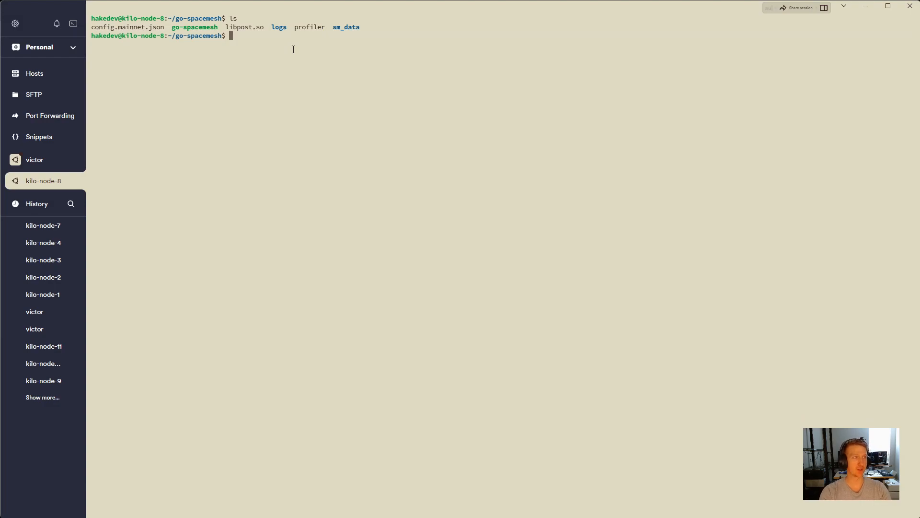
{"action": "type", "text": "chmod"}
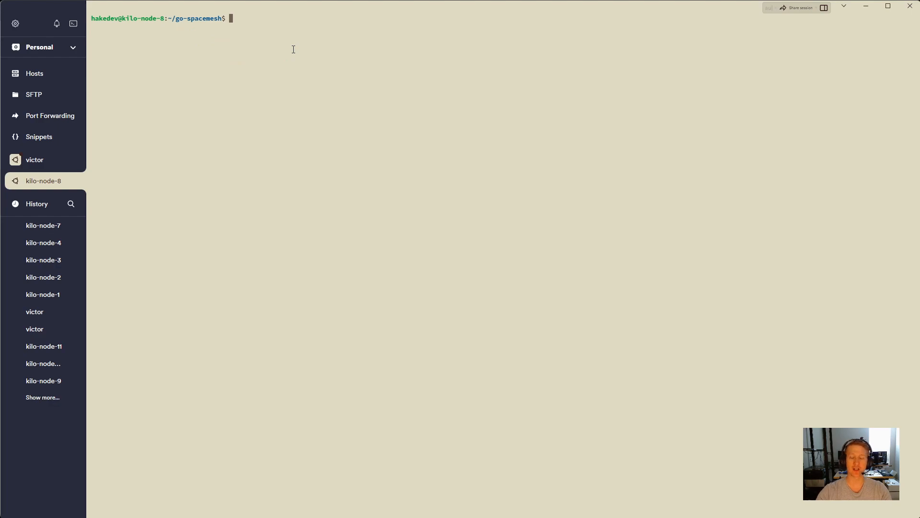
{"action": "mouse_move", "coordinate": [723, 376]}
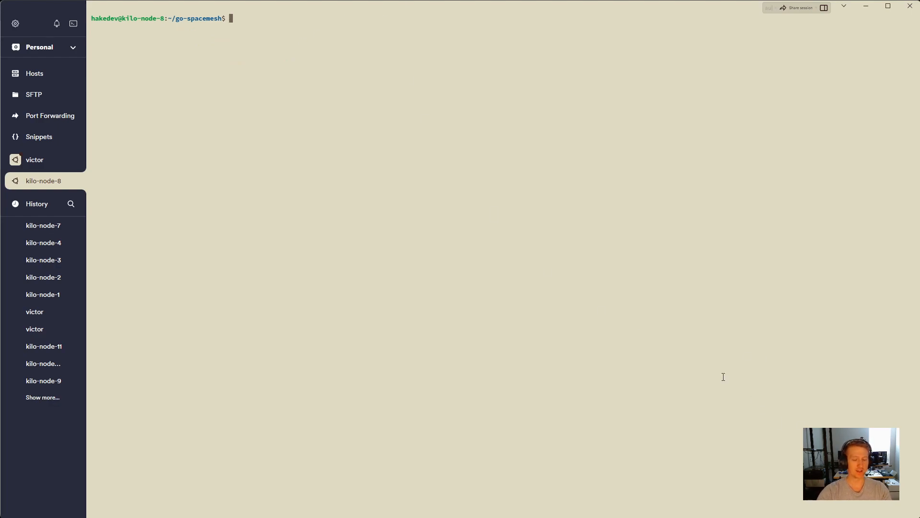
Print the profiler's usage and options with './profiler -h'
{"action": "type", "text": "./profiler"}
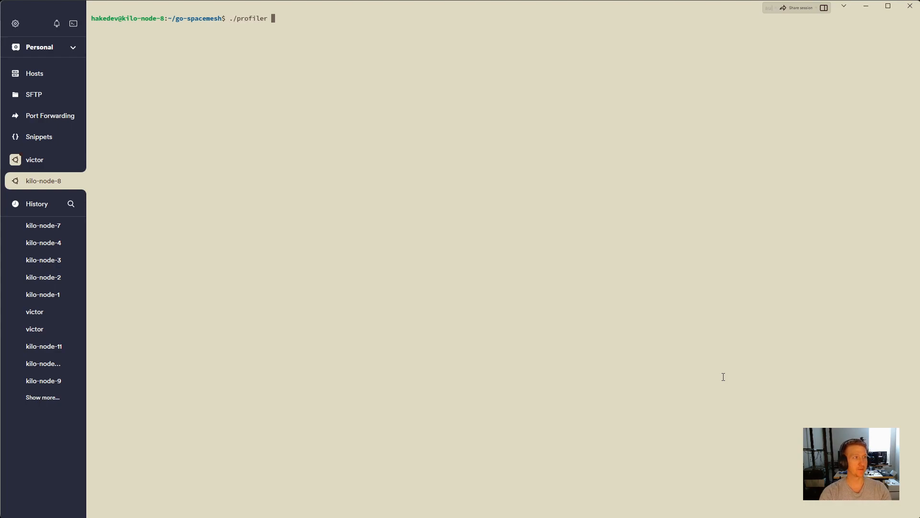
{"action": "type", "text": "-h"}
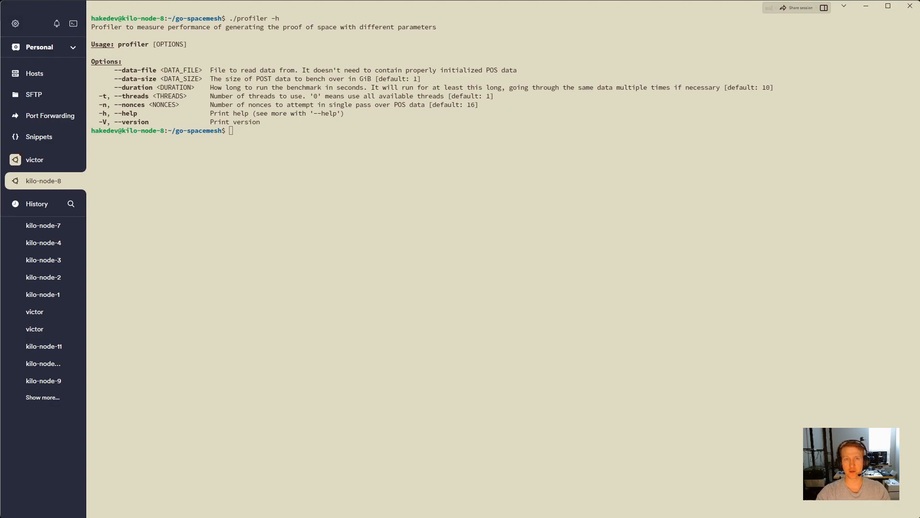
Type './profiler -t 2 -n 128 --data-file /media/postdata/postdata_0.bin' at the prompt
{"action": "type", "text": "./profiler"}
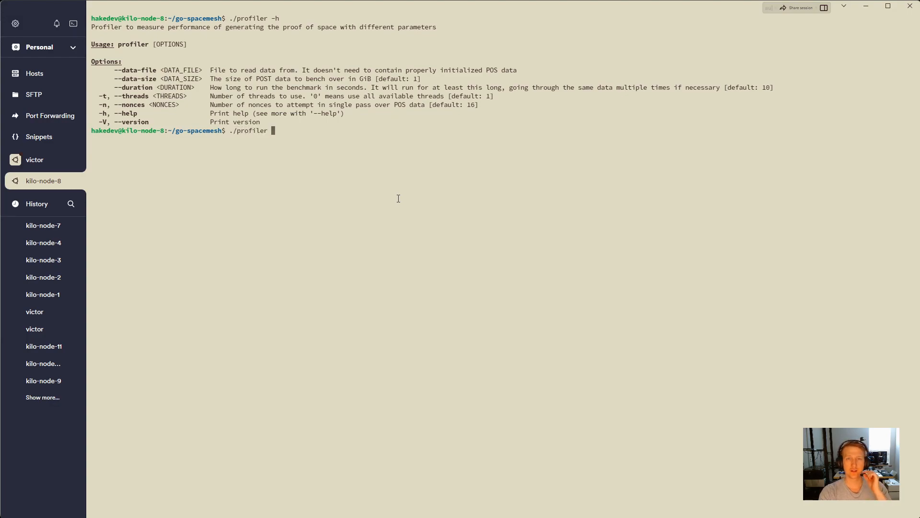
{"action": "type", "text": "-"}
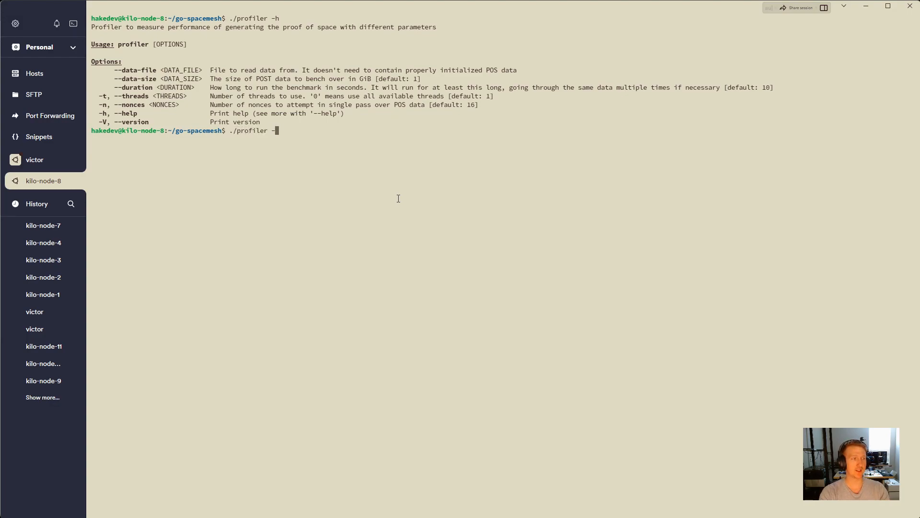
{"action": "type", "text": "-t 2"}
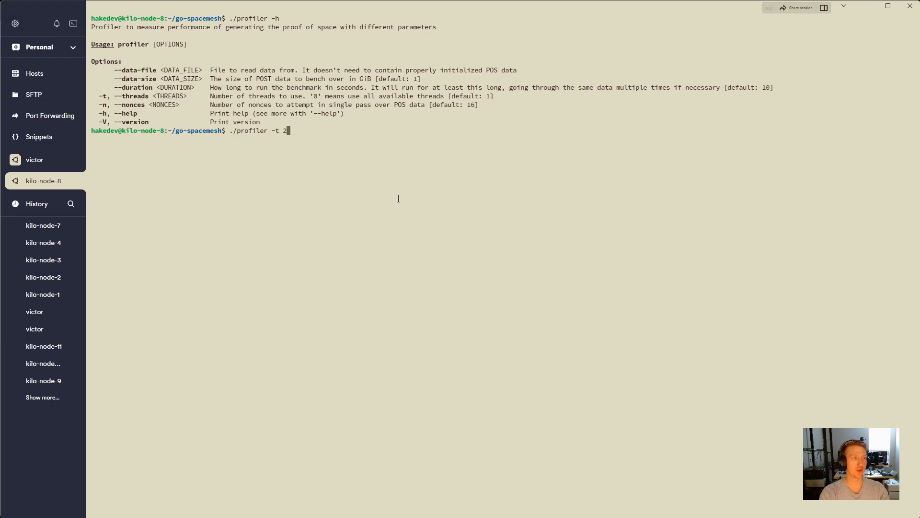
{"action": "type", "text": "-n"}
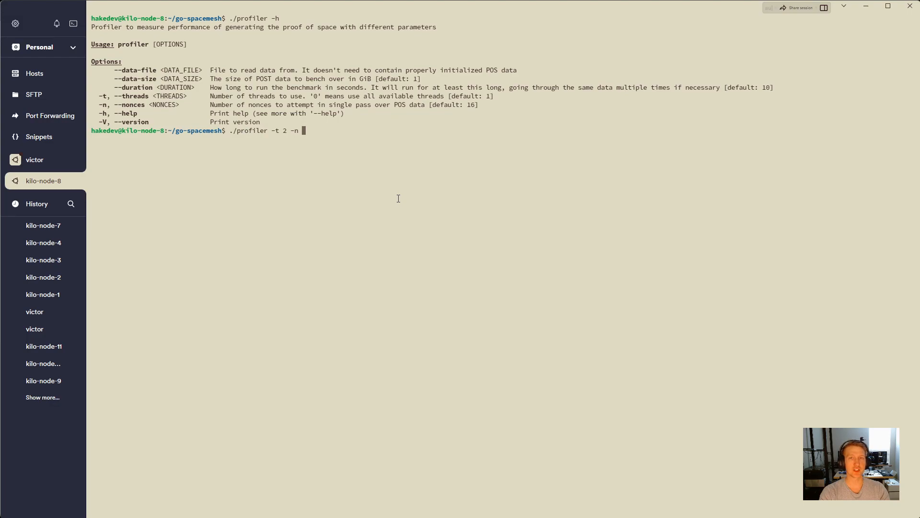
{"action": "type", "text": "128"}
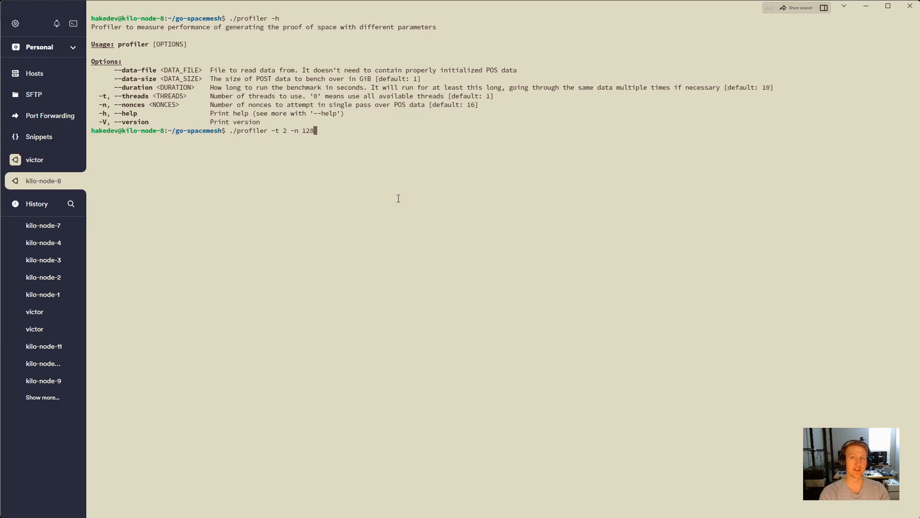
{"action": "type", "text": "--data-"}
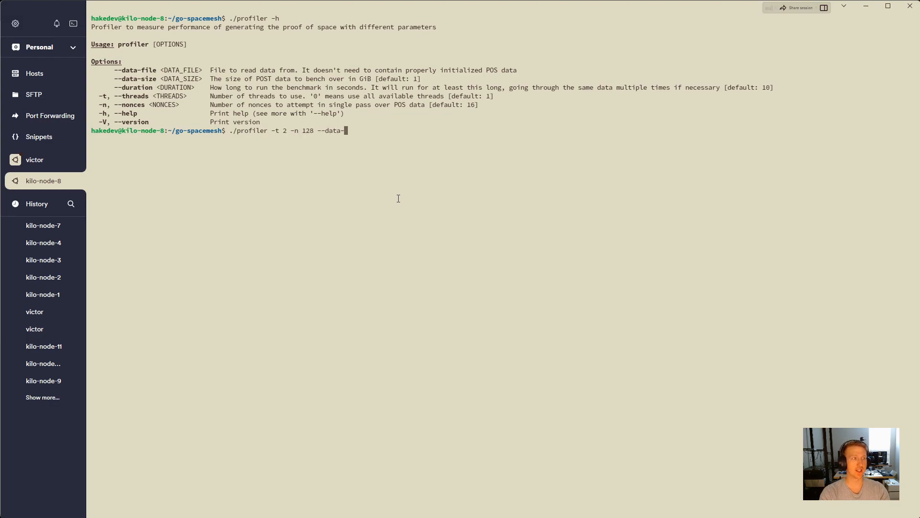
{"action": "type", "text": "file /media/"}
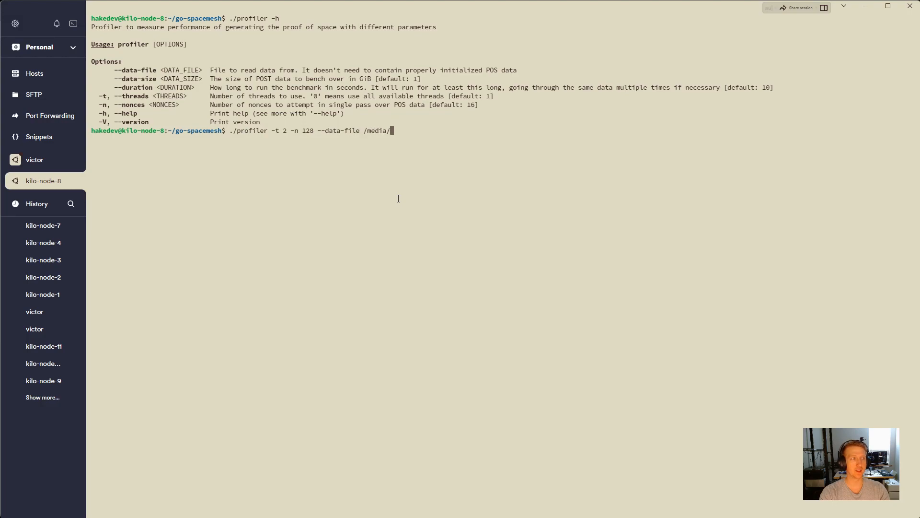
{"action": "type", "text": "postdata/post"}
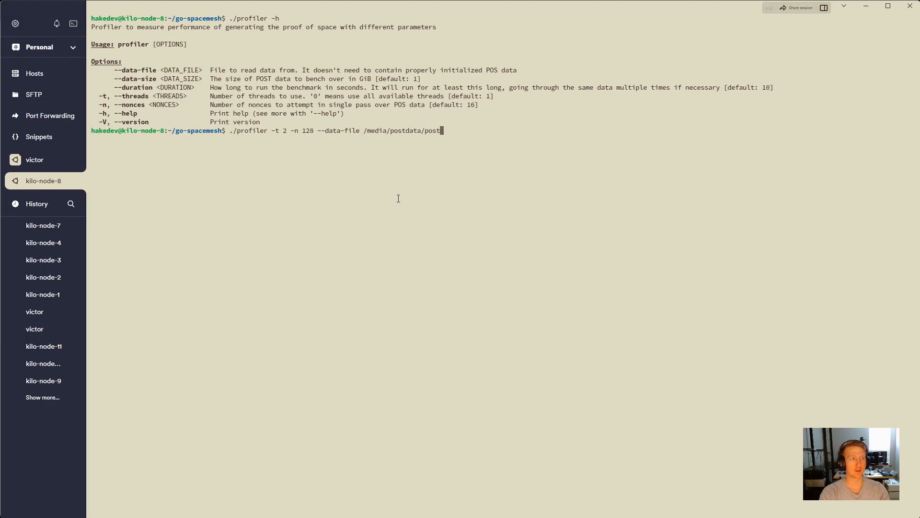
{"action": "type", "text": "data_"}
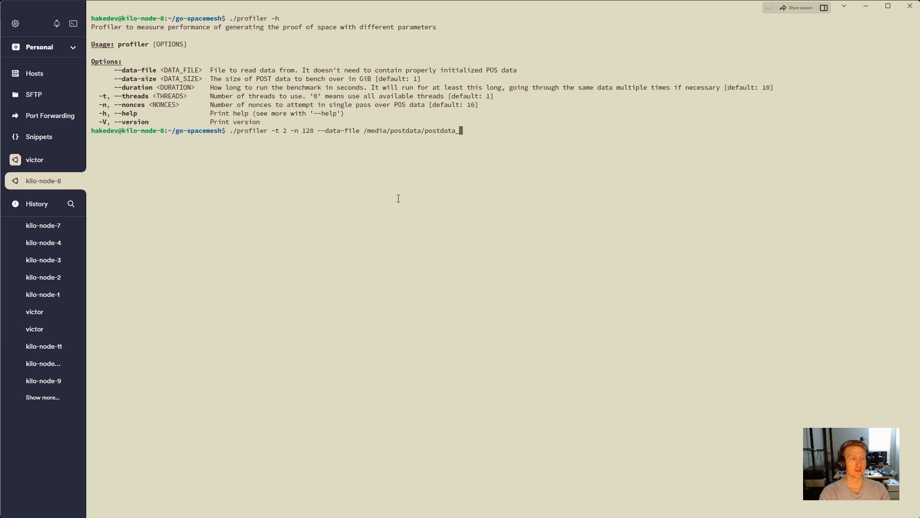
{"action": "type", "text": "0.bin"}
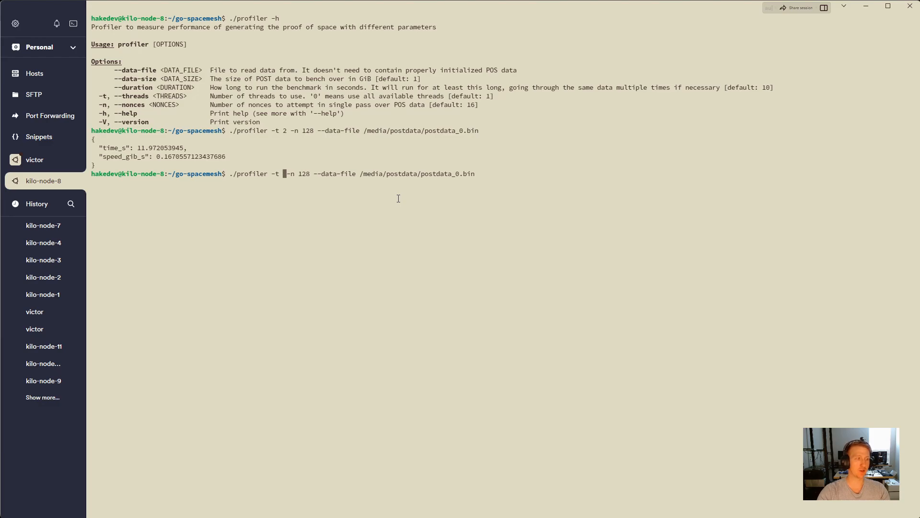
Set the thread count to 4 and run the 128-nonce benchmark
{"action": "type", "text": "4"}
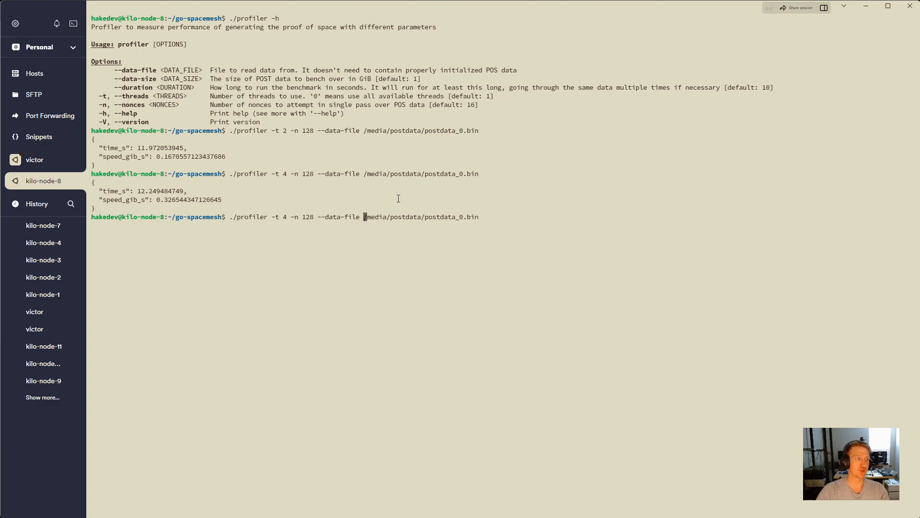
Change the thread count from 4 to 6 and rerun the benchmark
{"action": "key", "text": "BackSpace"}
{"action": "type", "text": "6"}
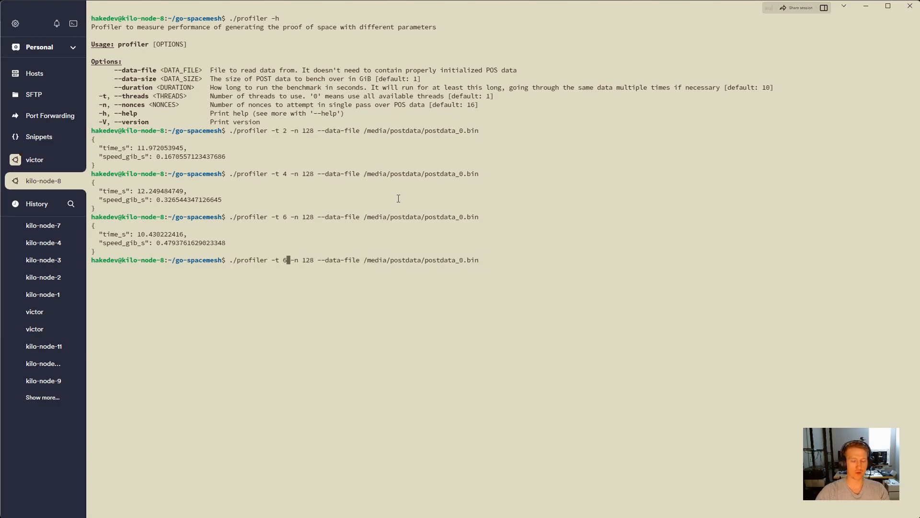
Set the thread count to 8 and rerun the 128-nonce benchmark
{"action": "type", "text": "8"}
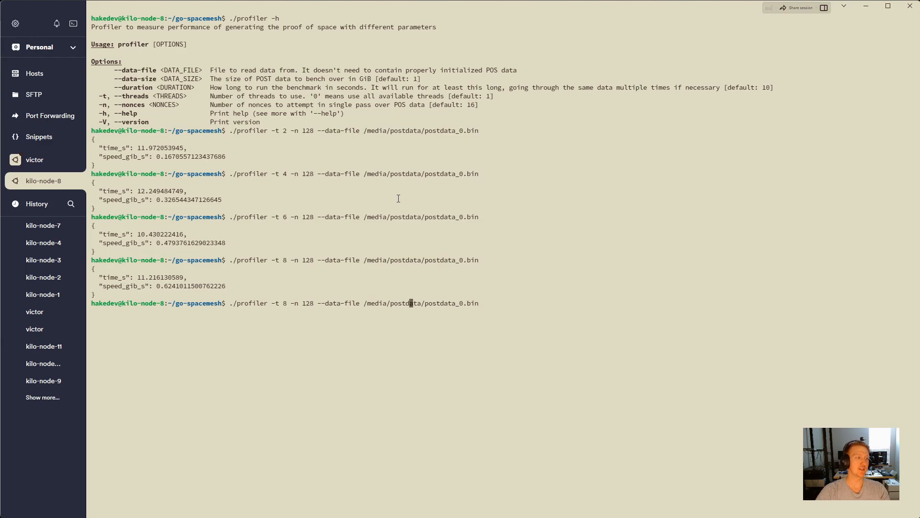
Change the thread count to 10 and run the 128-nonce benchmark
{"action": "type", "text": "10"}
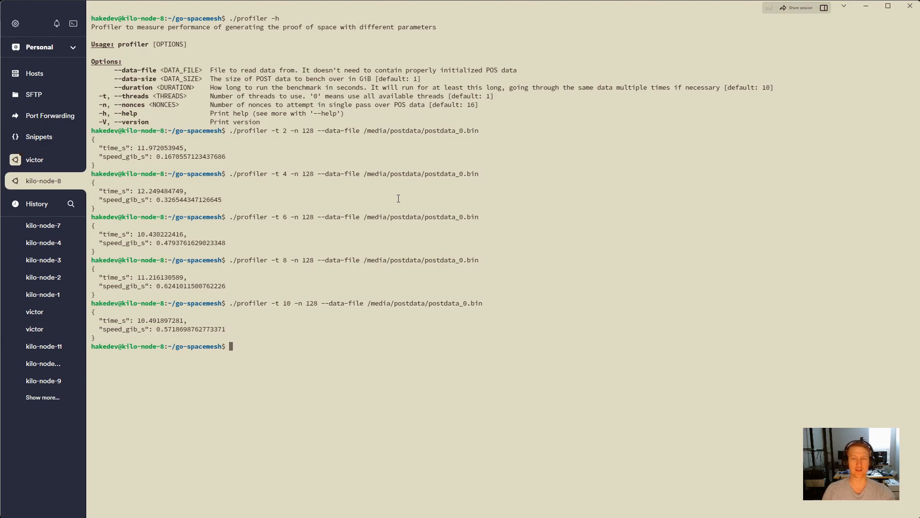
Recall the 10-thread command and edit it back to 8 threads
{"action": "type", "text": "./profiler -t 10 -n 128 --data-file /media/postdata/postdata_0.bin"}
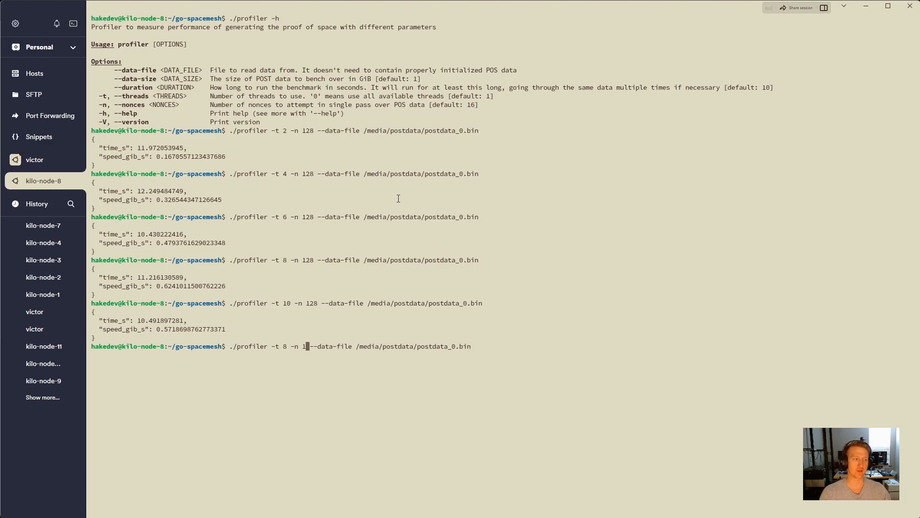
Run the 8-thread benchmark with 64 nonces, then clear the nonce value
{"action": "type", "text": "2"}
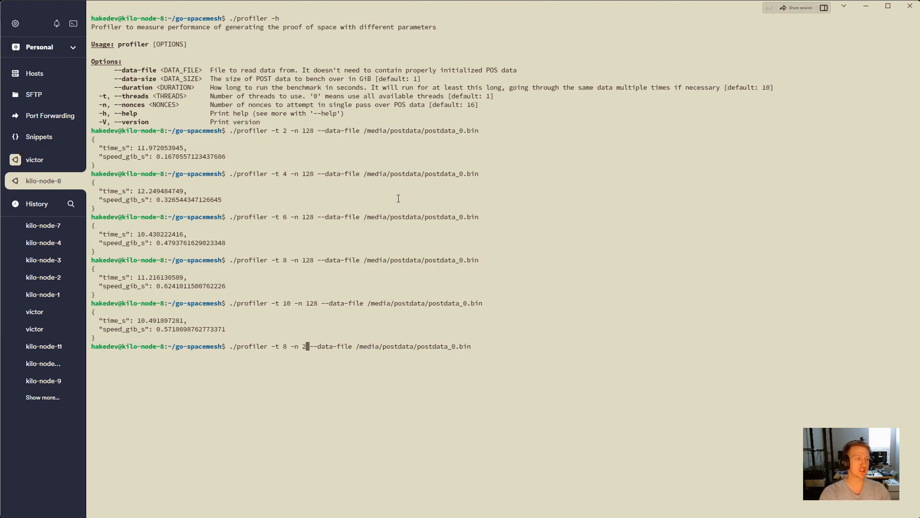
{"action": "type", "text": "64"}
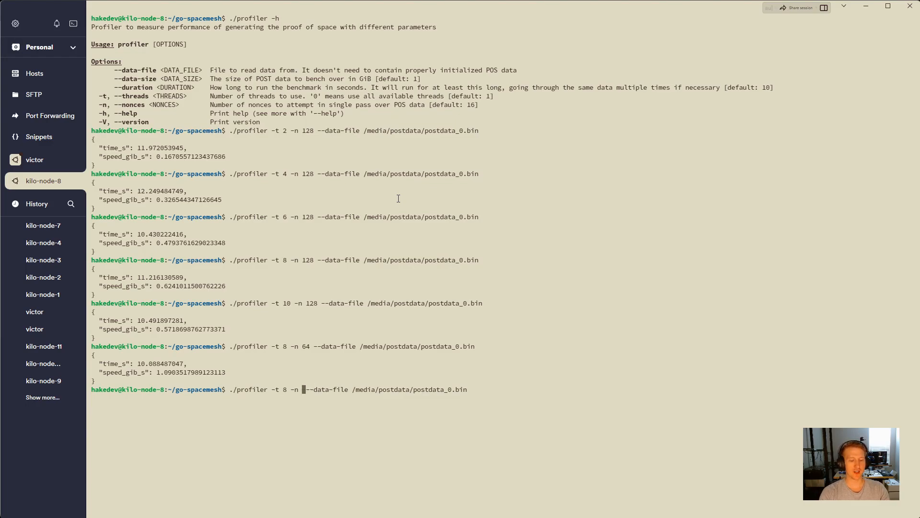
{"action": "type", "text": "256"}
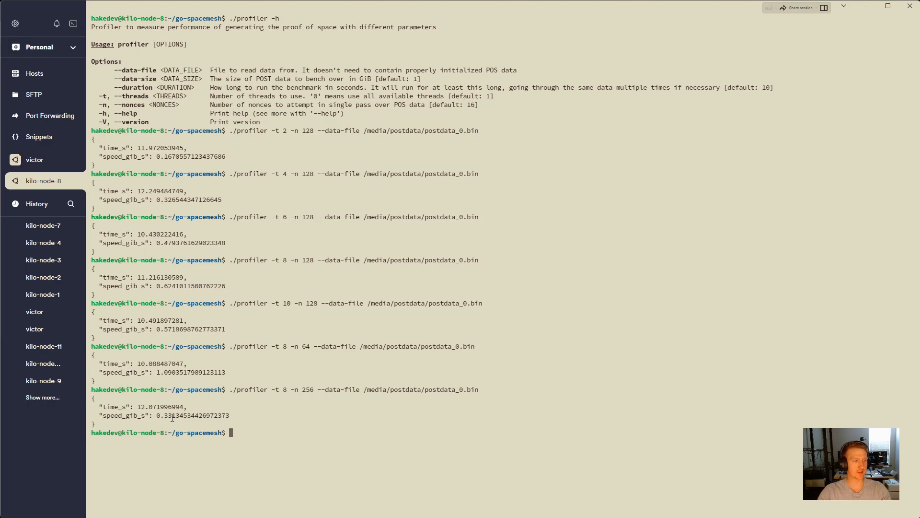
Recall the 256-nonce command, change it to 144 nonces and run it
{"action": "type", "text": "./profiler -t 8 -n 256 --data-file /media/postdata/postdata_0.bin"}
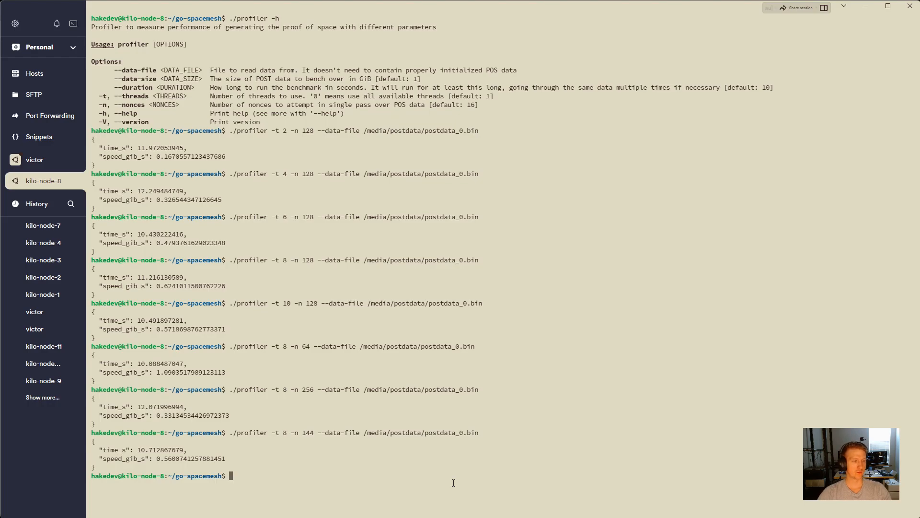
{"action": "mouse_move", "coordinate": [151, 478]}
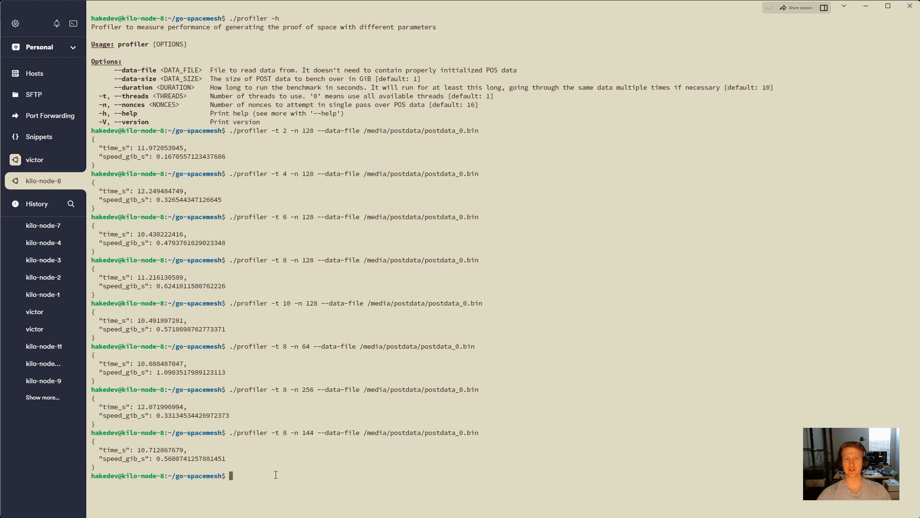
{"action": "mouse_move", "coordinate": [427, 398]}
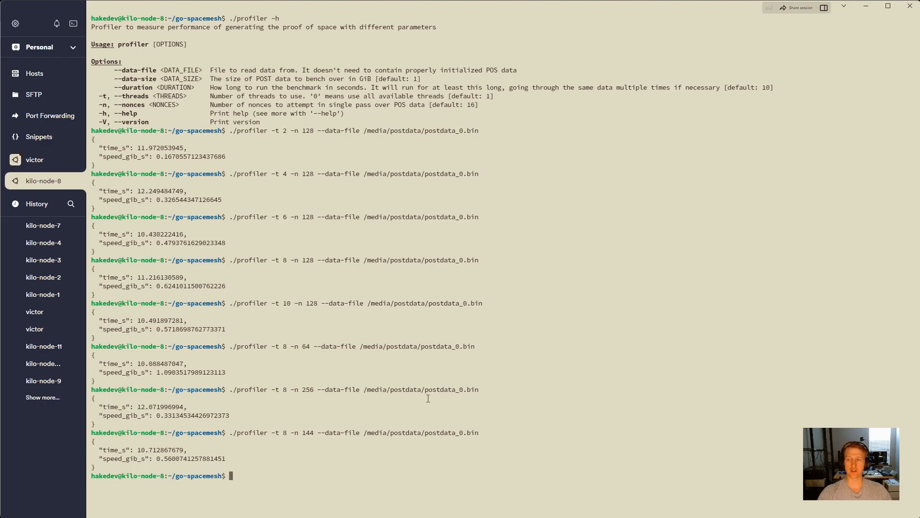